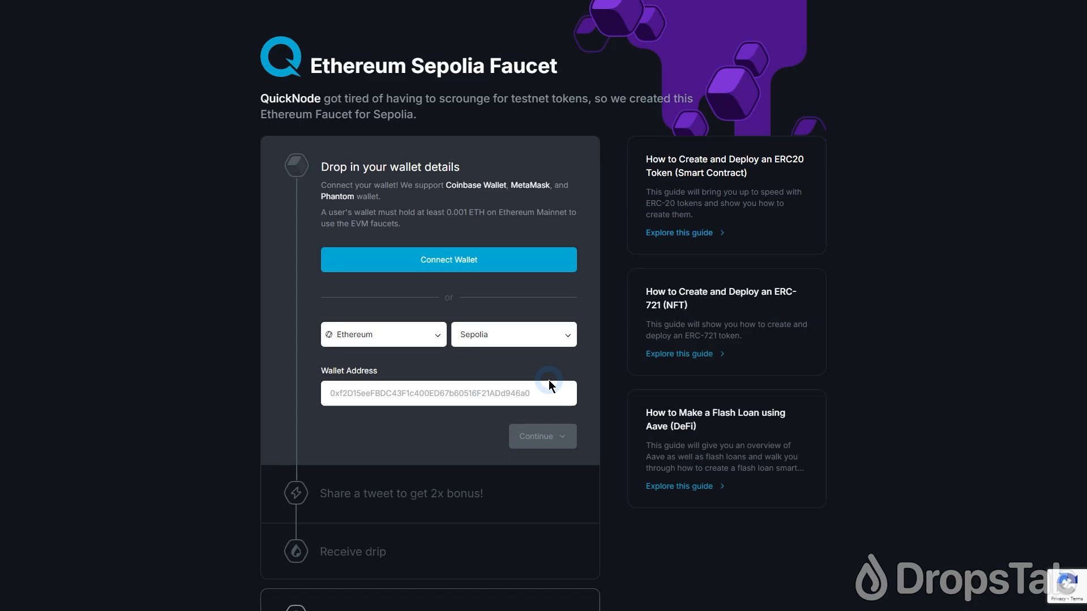
type("0x401594187E79CA87d8BbeBF9Ffc9dDad9781e860")
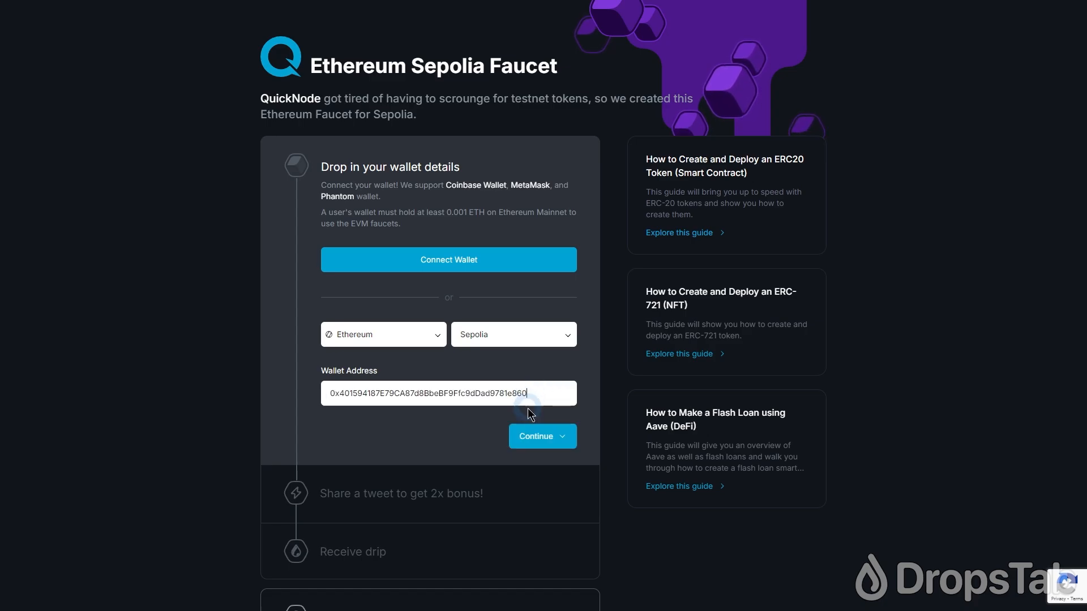
left_click(542, 436)
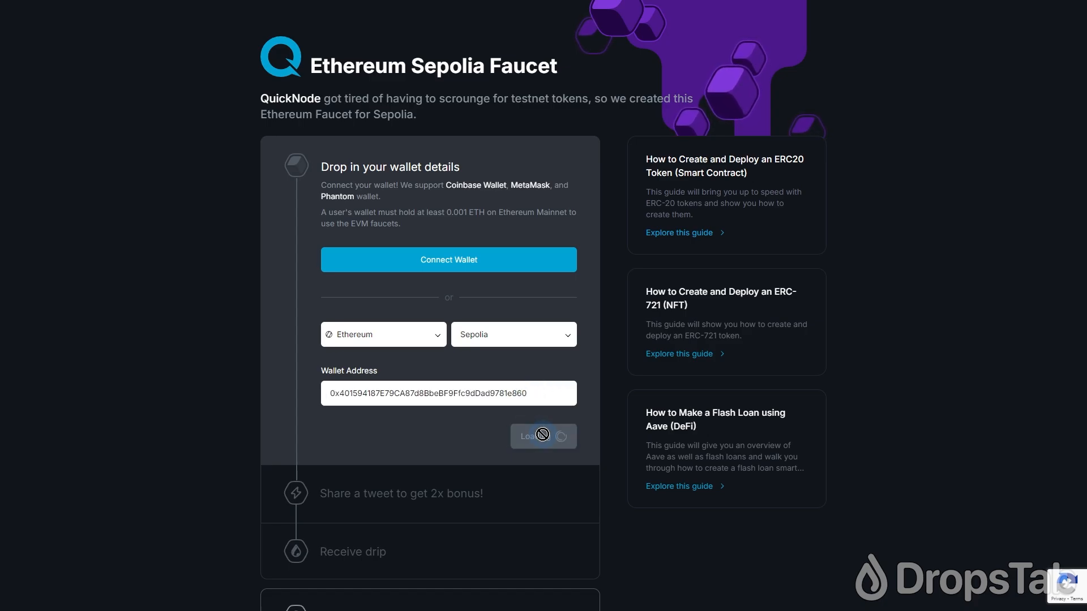
left_click(543, 436)
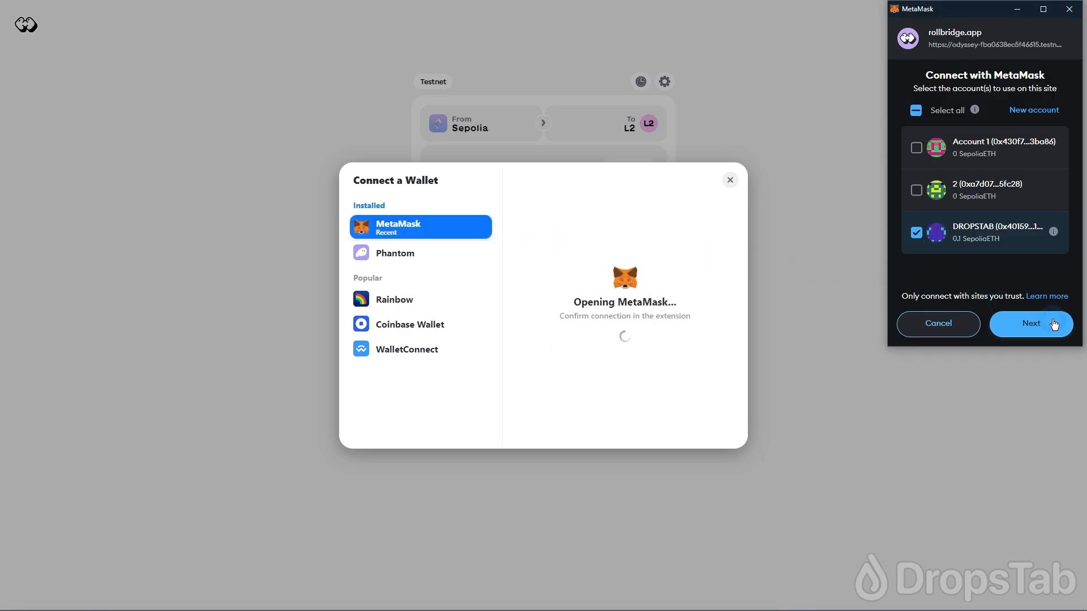
Step: Approve connecting the MetaMask account holding 0.1 Sepolia ETH to Superbridge
left_click(1031, 323)
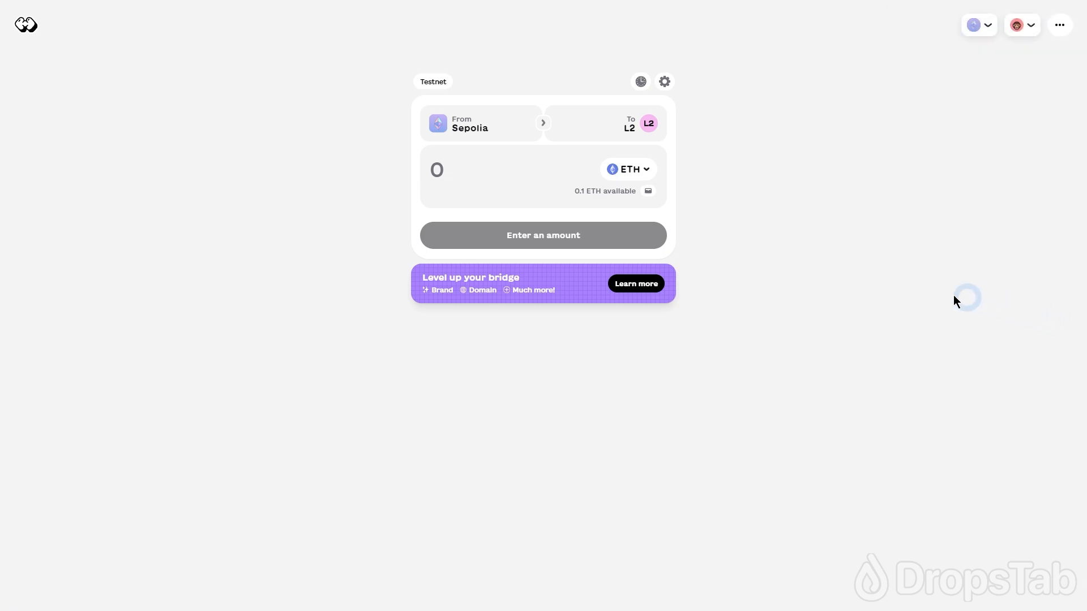
mouse_move(455, 191)
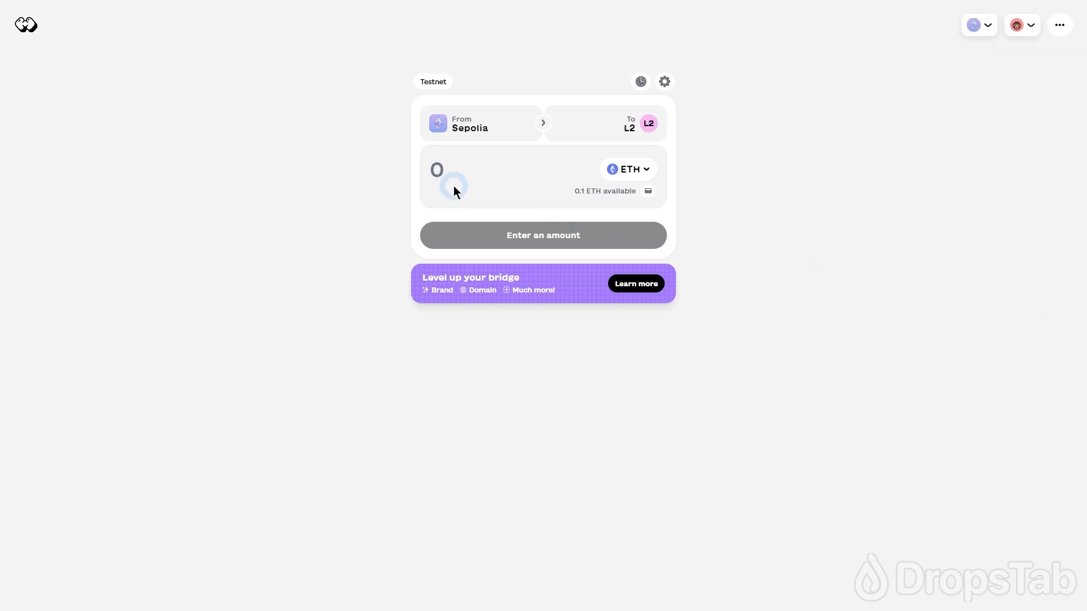
Step: Enter 0.05 ETH as the bridge amount and open the review
type("0.0")
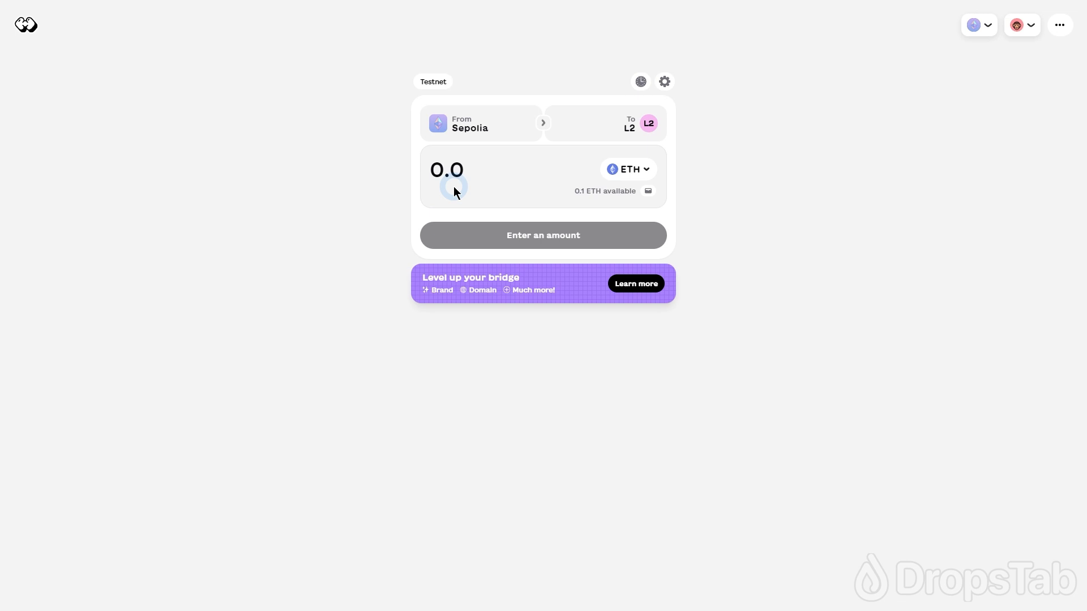
type("0.05")
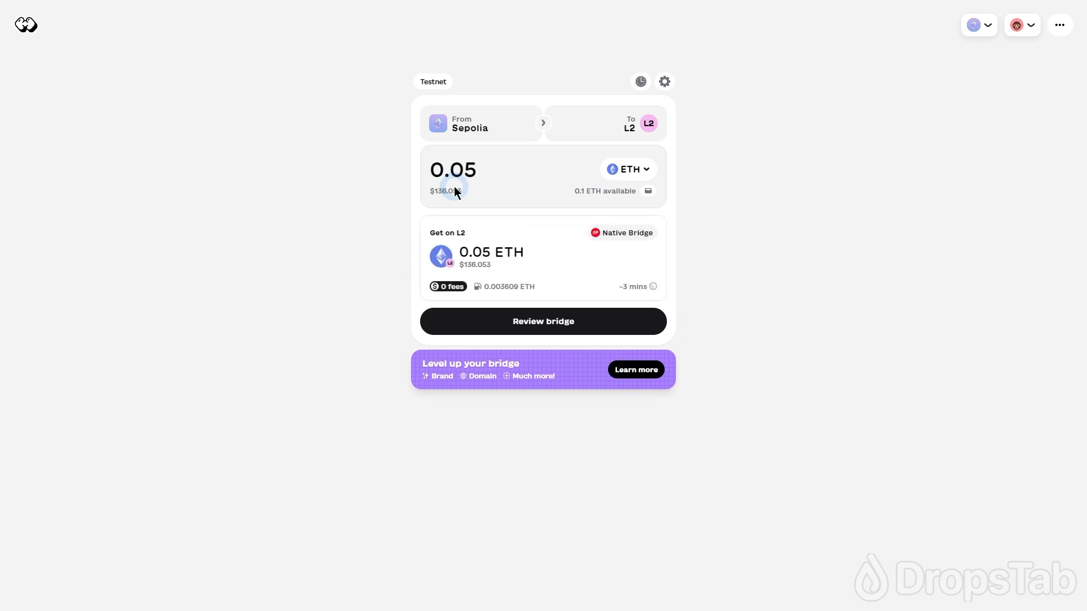
left_click(543, 321)
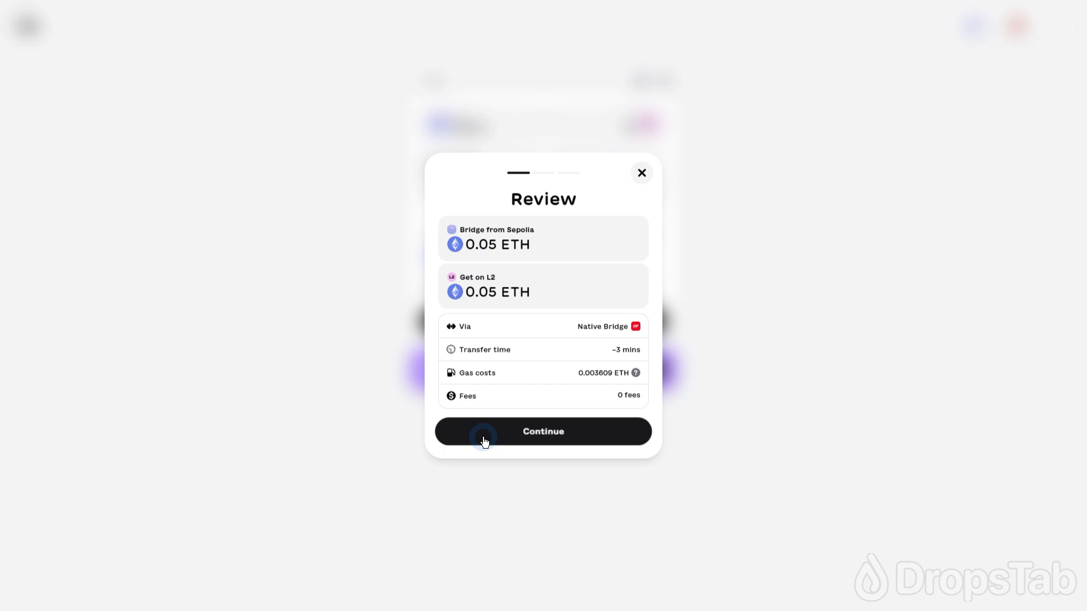
Step: Accept the bridge terms and start the 0.05 ETH transaction on Sepolia
left_click(543, 432)
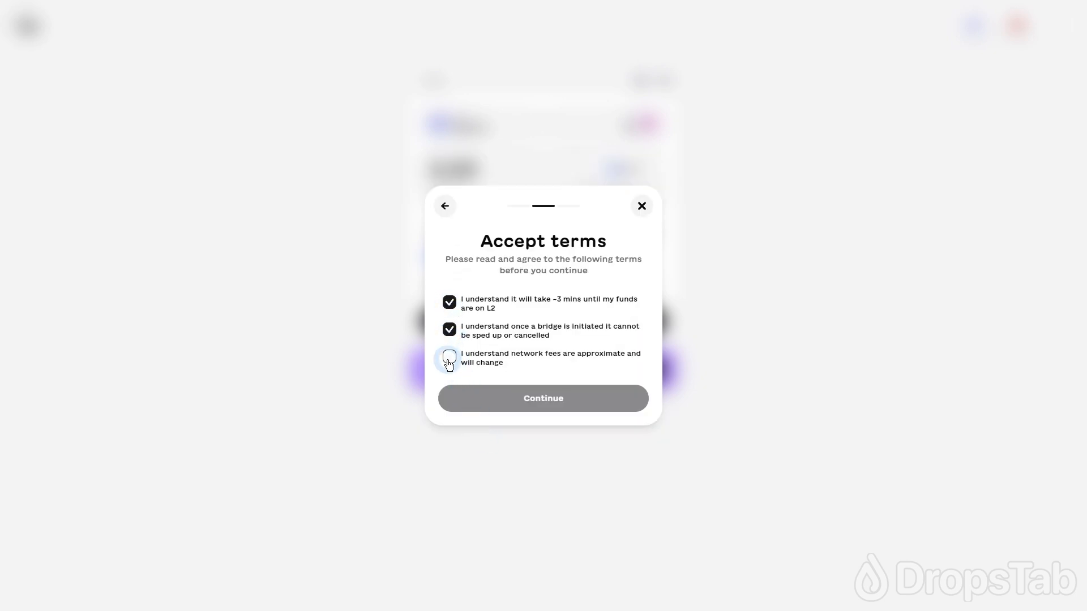
left_click(543, 398)
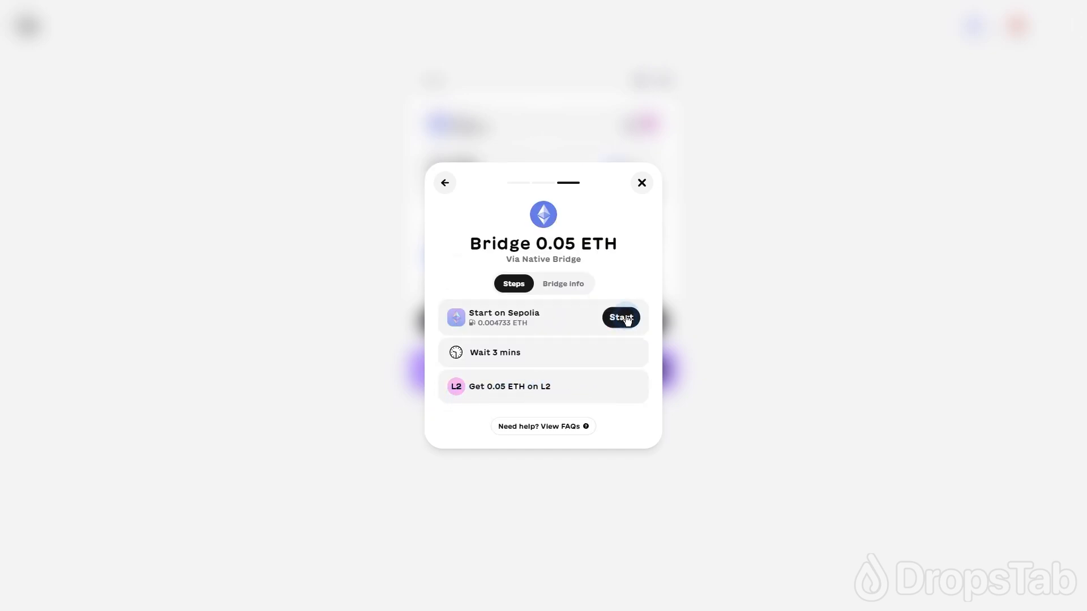
left_click(620, 318)
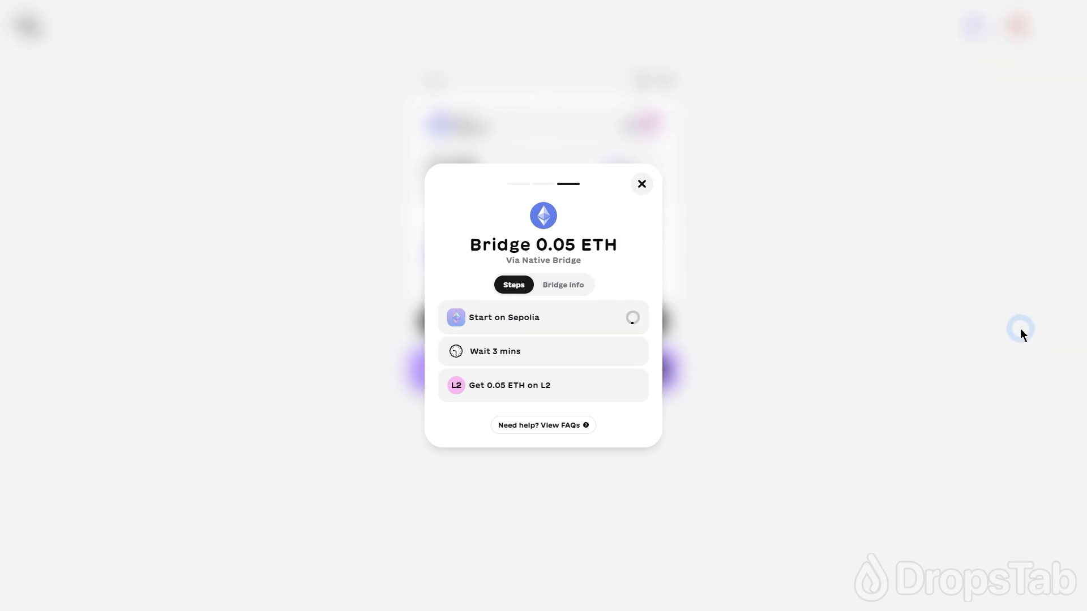
Step: Create the 'Odyssey' wallet and confirm its passkey
left_click(640, 183)
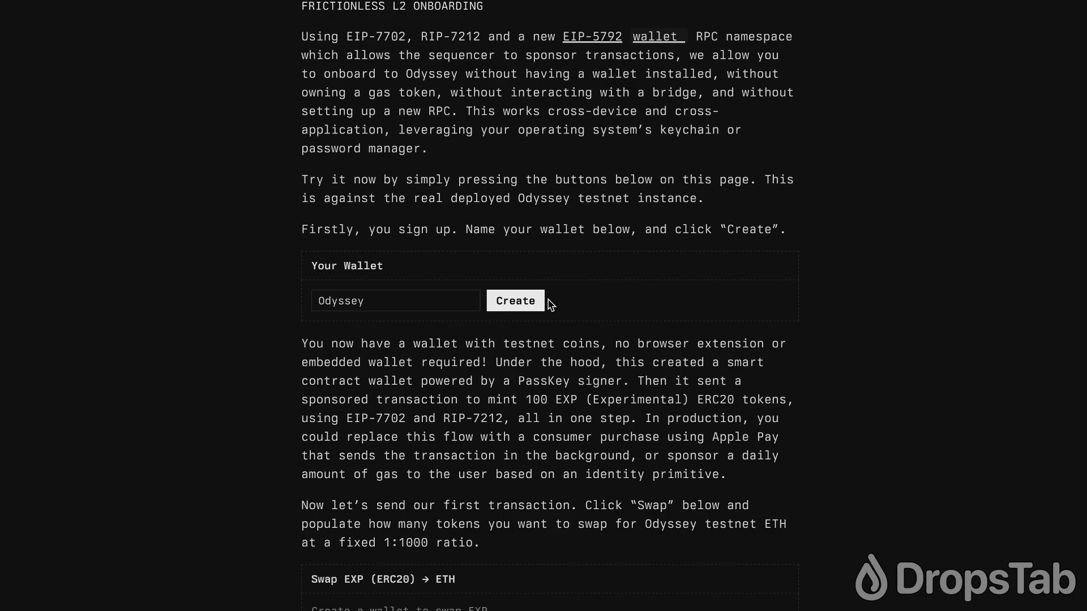
left_click(515, 300)
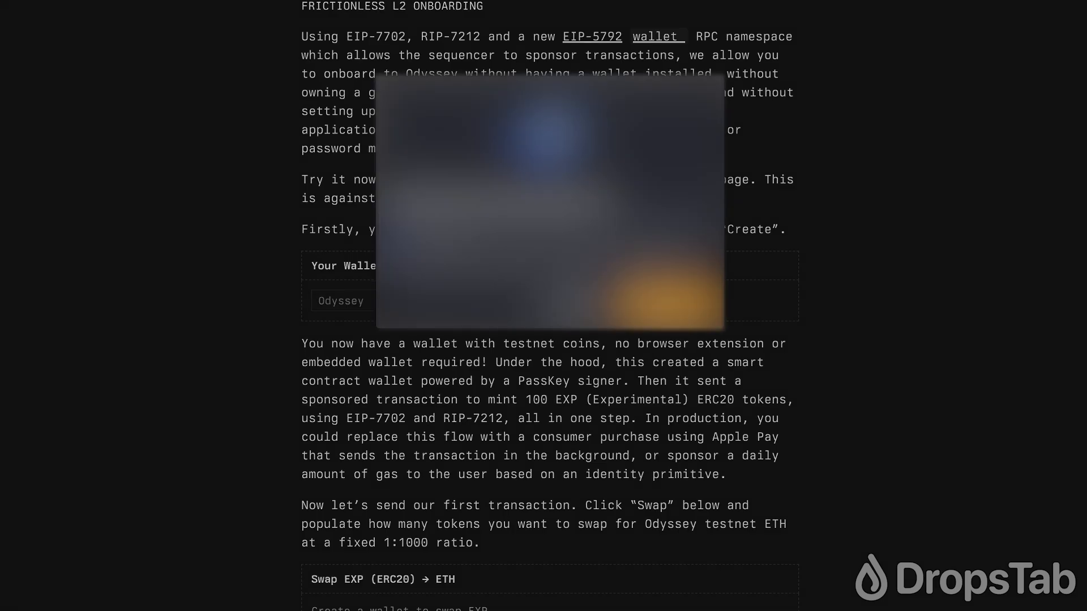
left_click(498, 300)
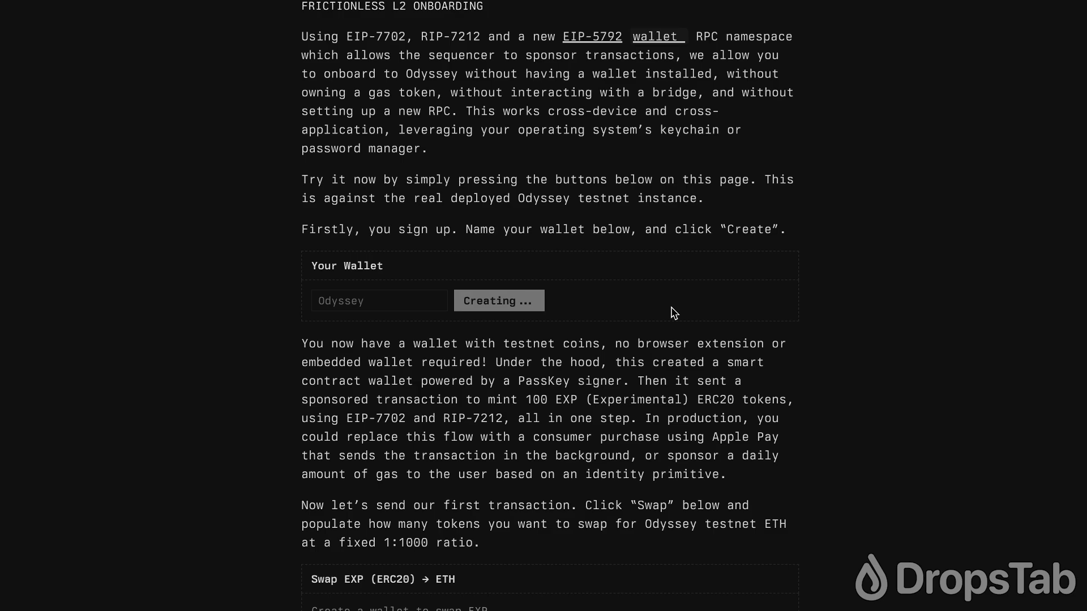
left_click(498, 300)
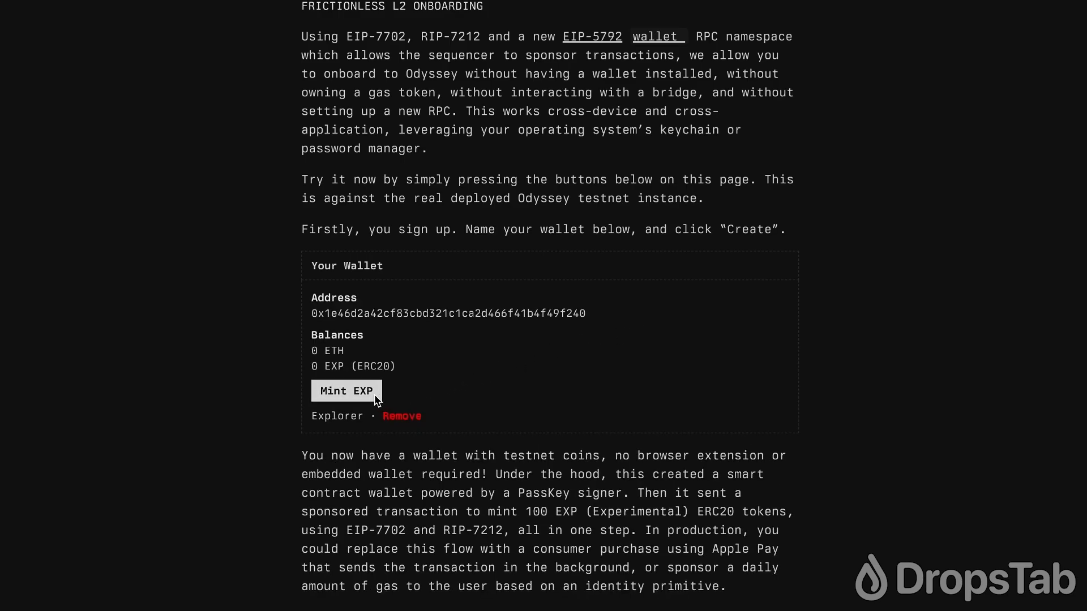
Step: Mint 100 EXP into the Odyssey wallet
left_click(346, 391)
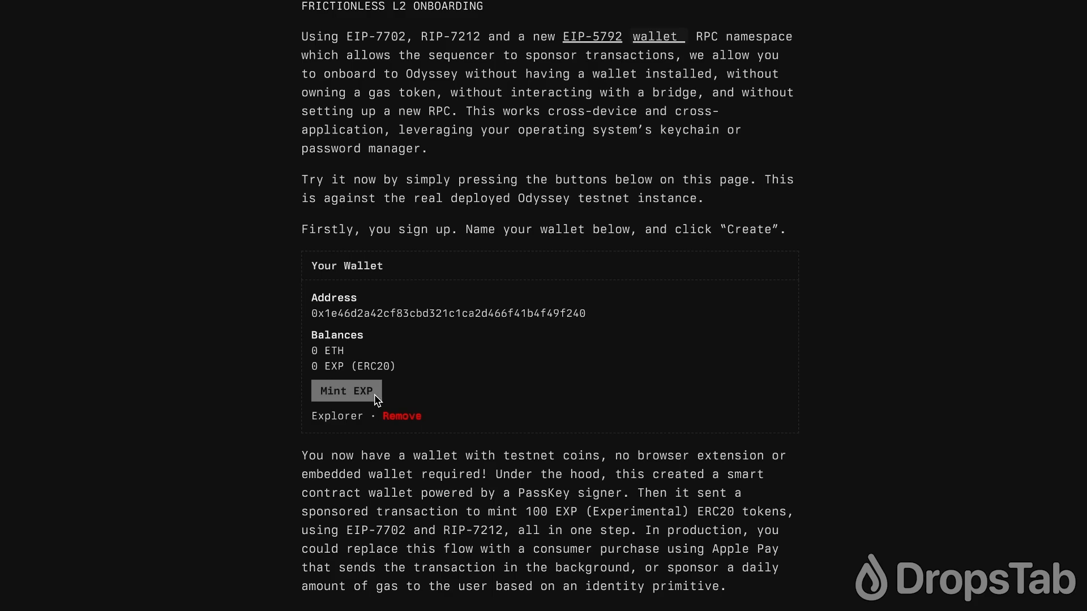
left_click(346, 391)
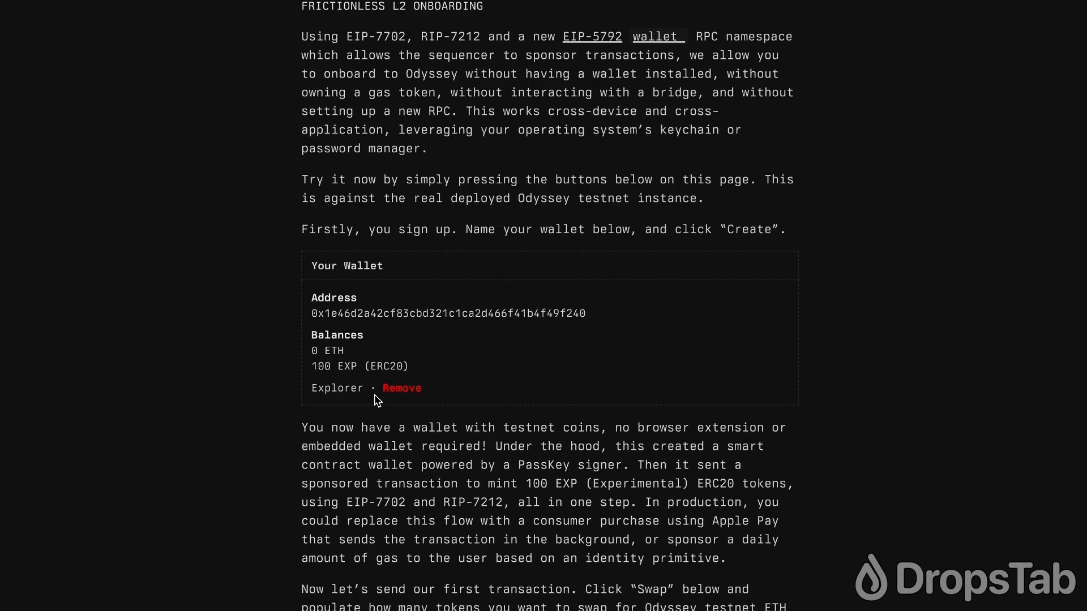
Step: Swap 1 EXP for 0.001 ETH and approve it with the passkey
scroll("down", 3)
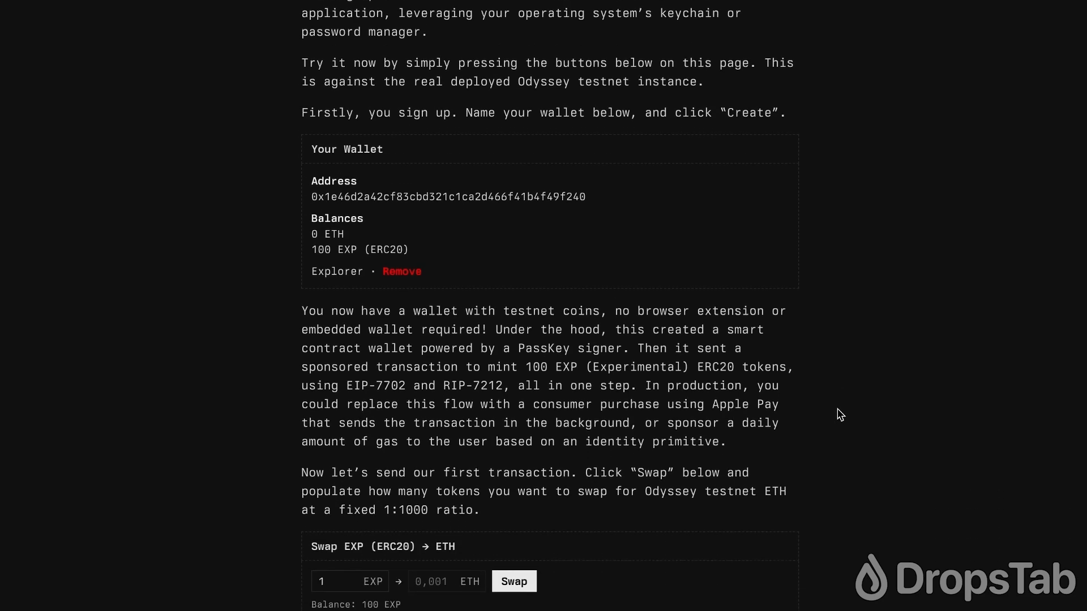
scroll("down", 3)
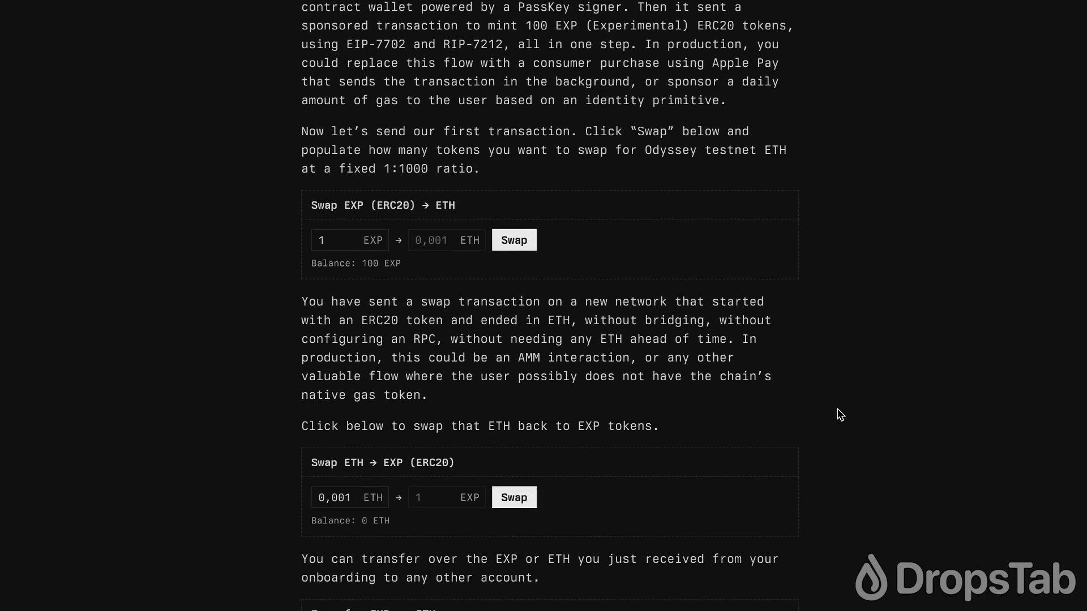
scroll("down", 3)
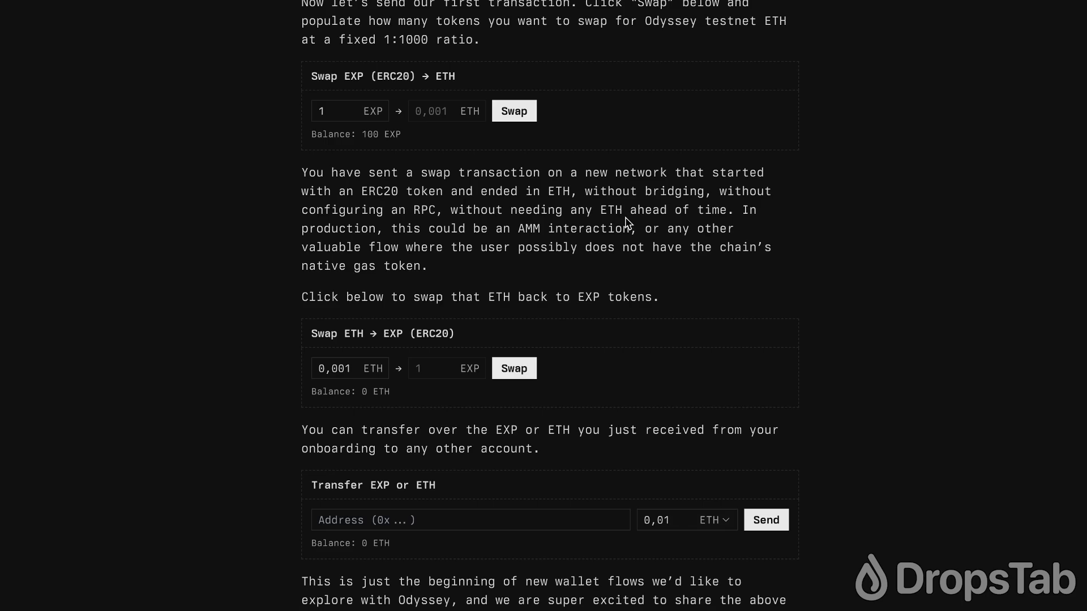
left_click(513, 111)
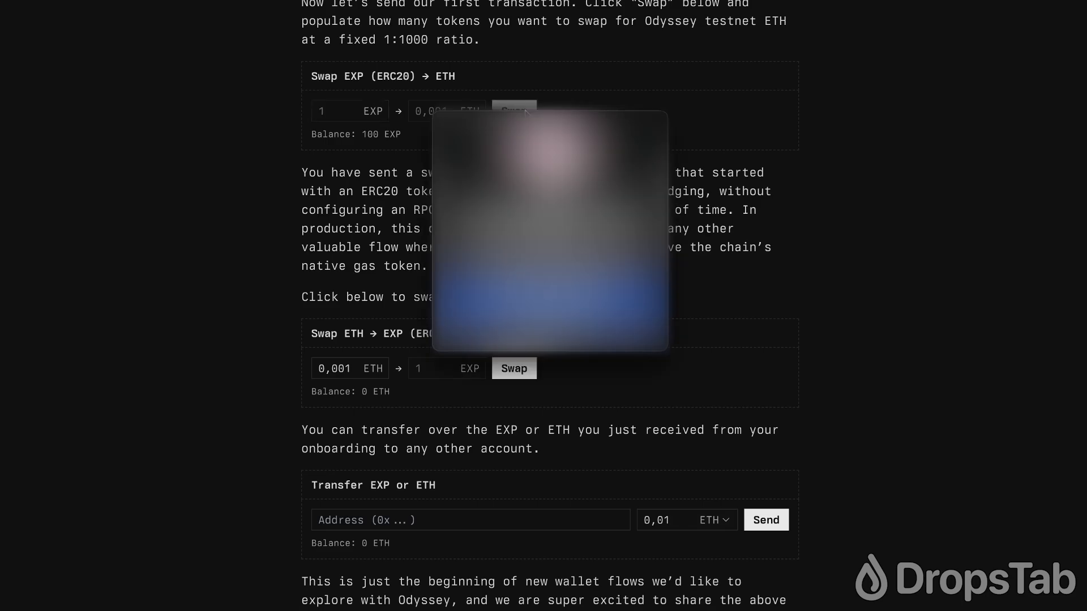
left_click(514, 111)
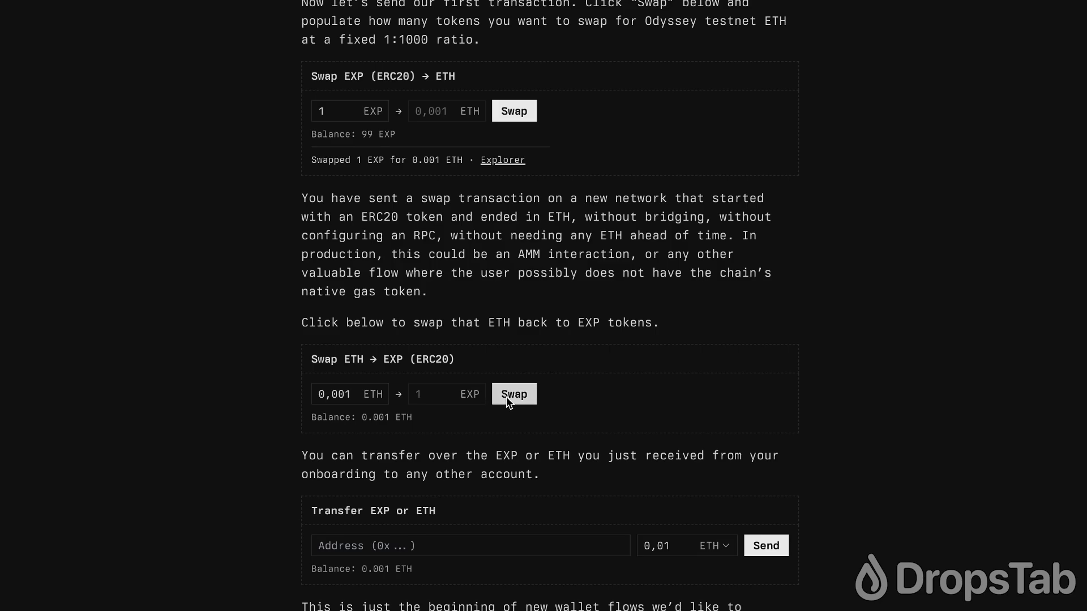
Step: Swap the 0.001 ETH back to EXP, approving with the passkey
left_click(513, 394)
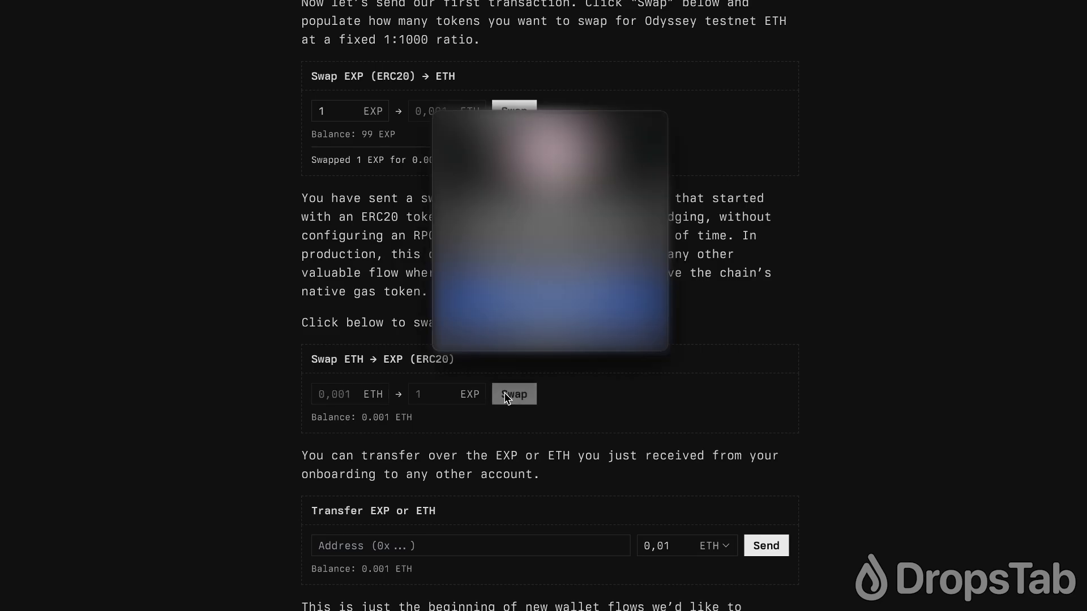
left_click(513, 394)
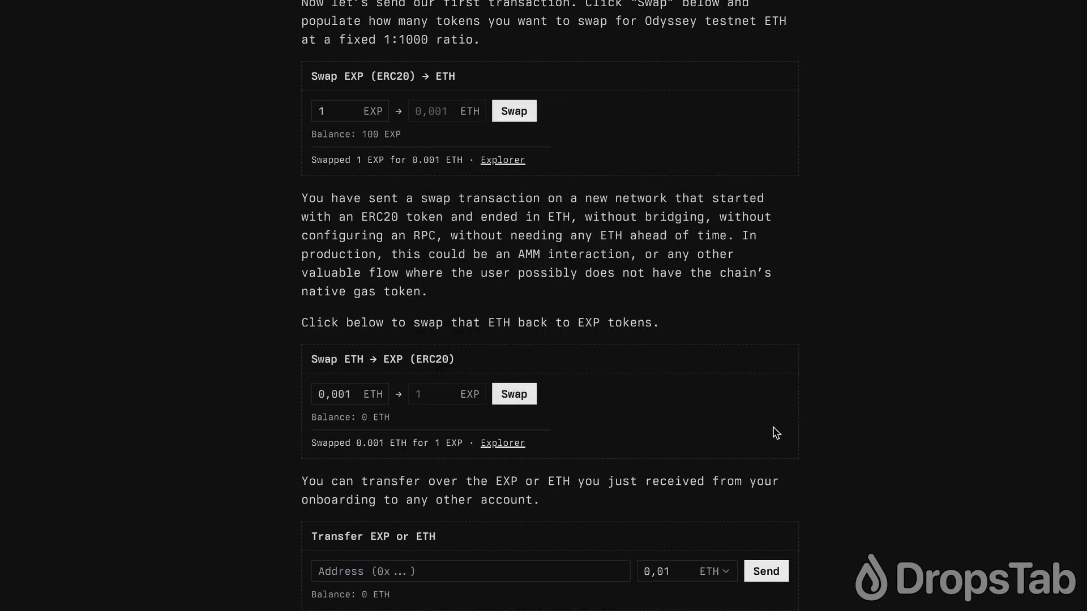
scroll("down", 3)
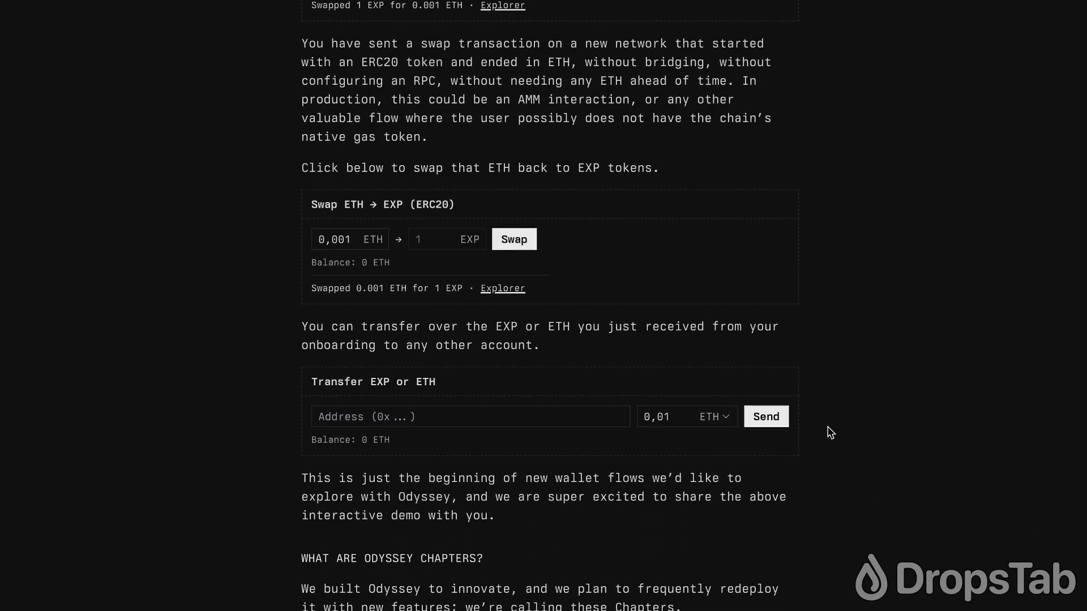
mouse_move(987, 512)
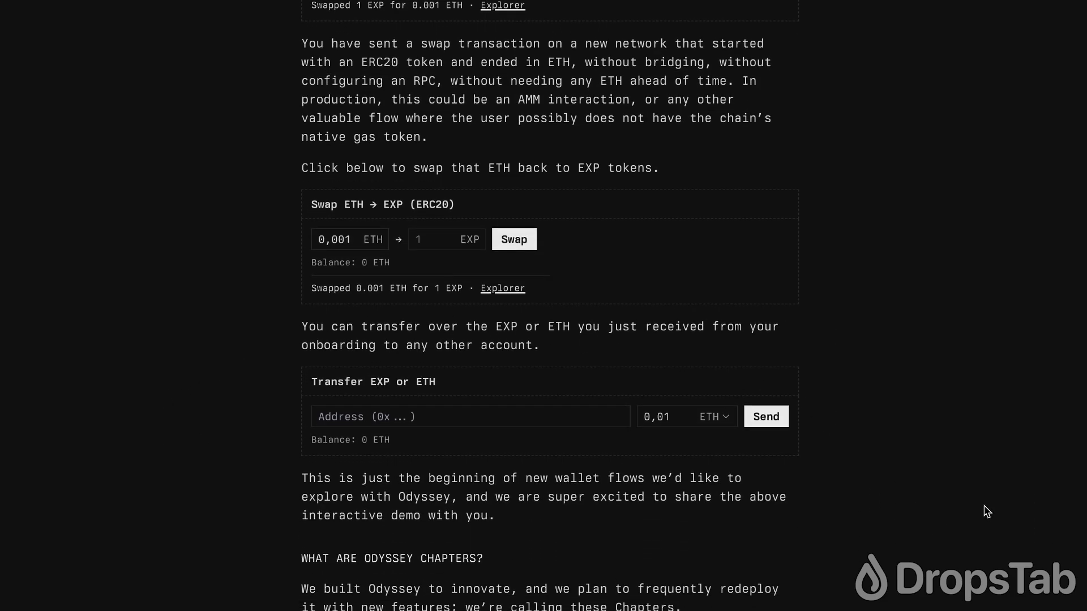